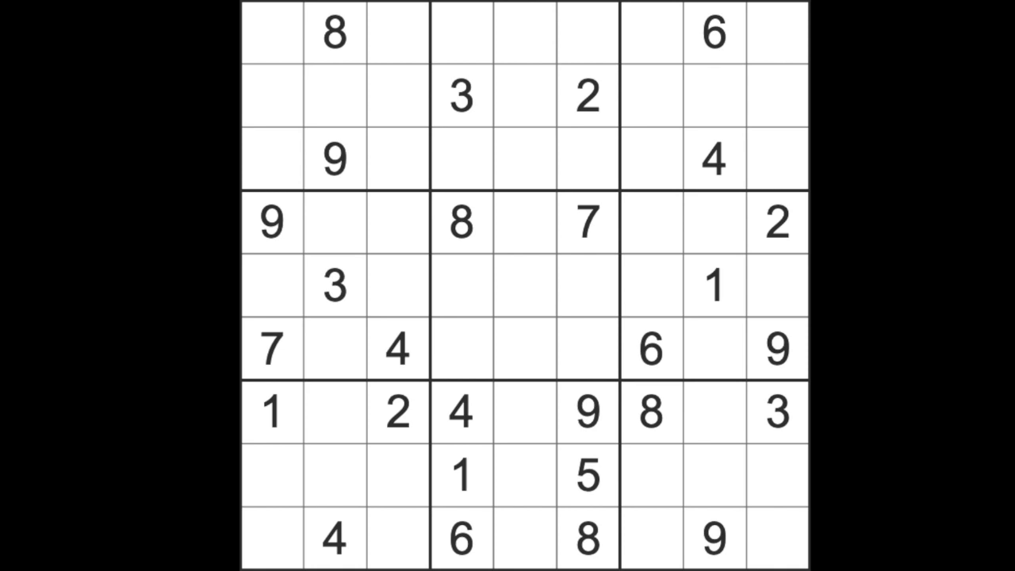
{"action": "mouse_move", "coordinate": [785, 261]}
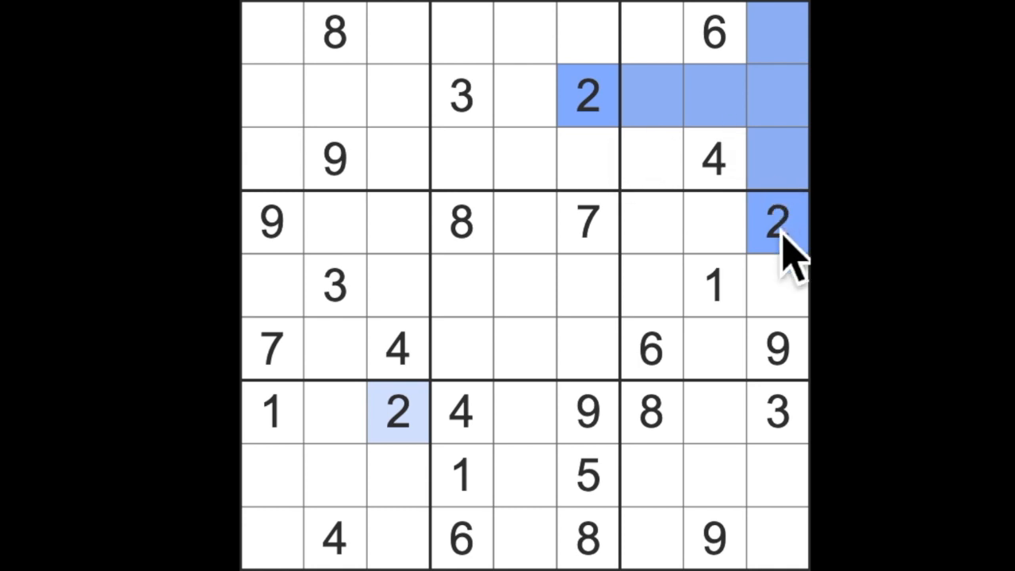
{"action": "mouse_move", "coordinate": [681, 71]}
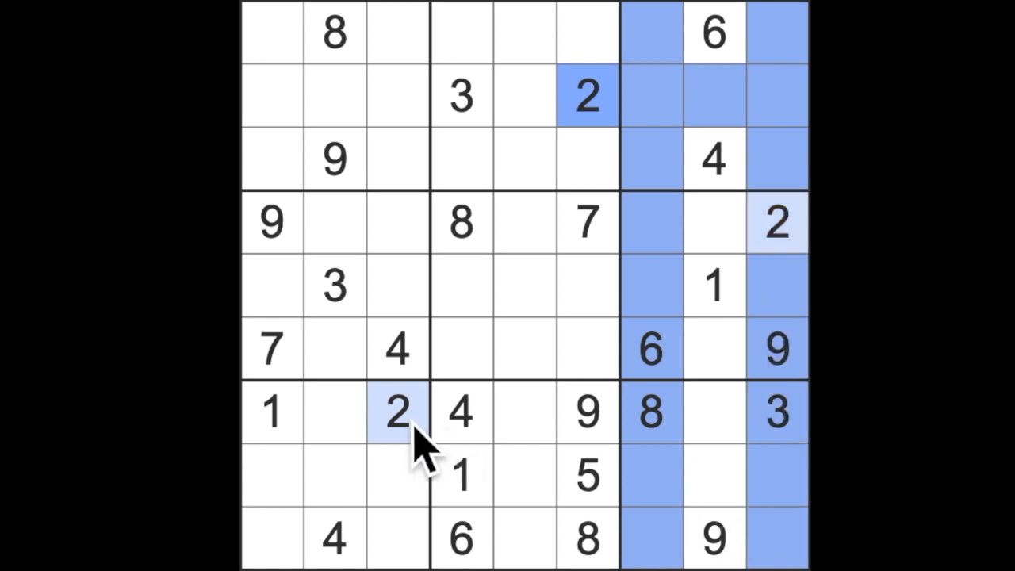
Enter 2 in cells r8c8, r9c5, r6c2 and r5c4
{"action": "left_click", "coordinate": [713, 472]}
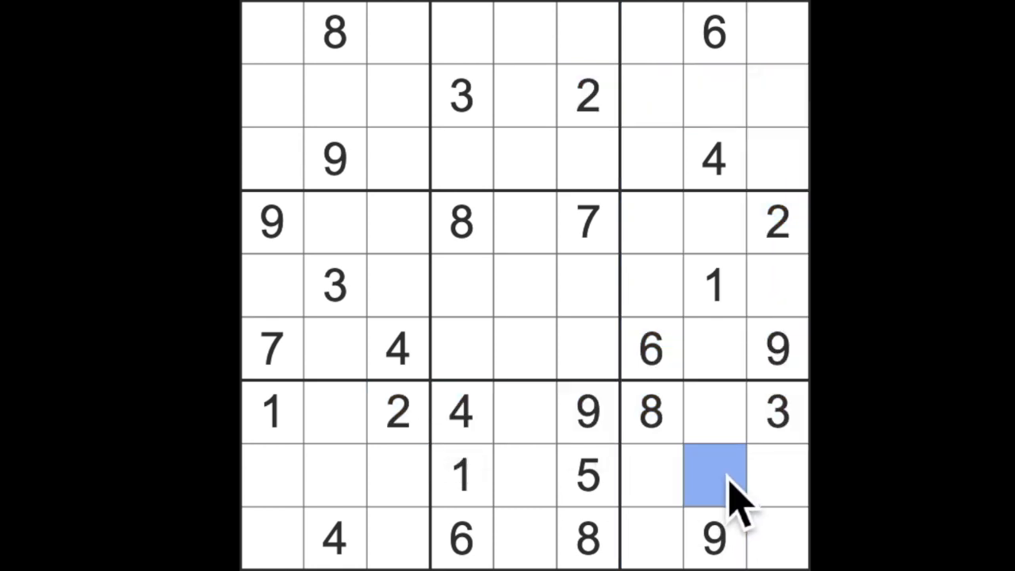
{"action": "type", "text": "2"}
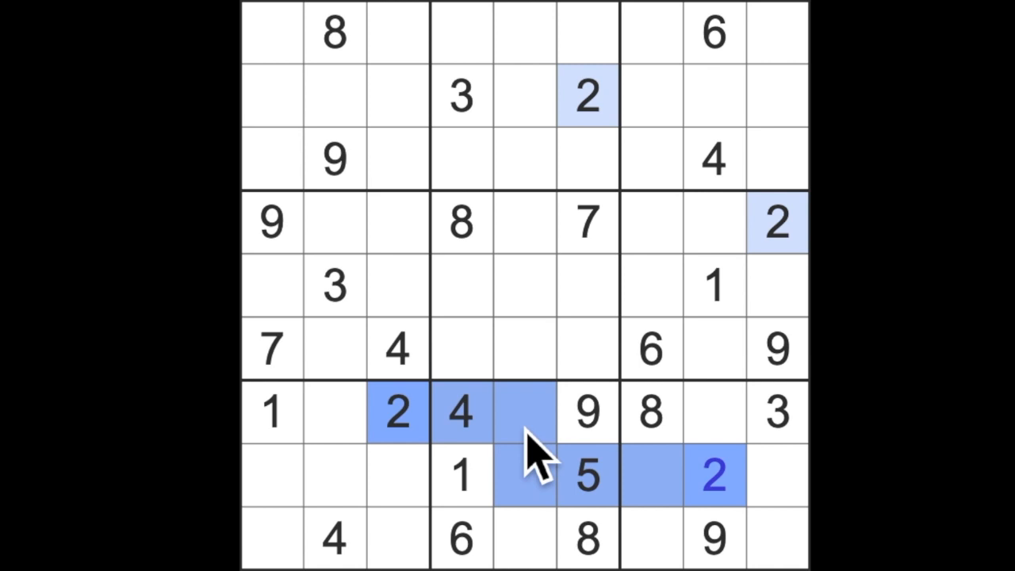
{"action": "left_click", "coordinate": [523, 535]}
{"action": "type", "text": "2"}
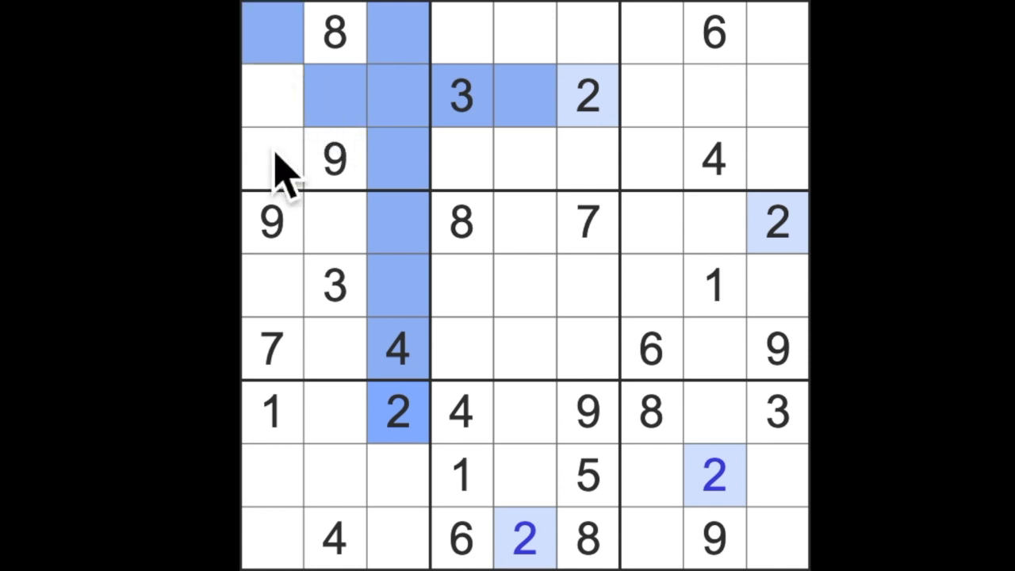
{"action": "left_click", "coordinate": [271, 158]}
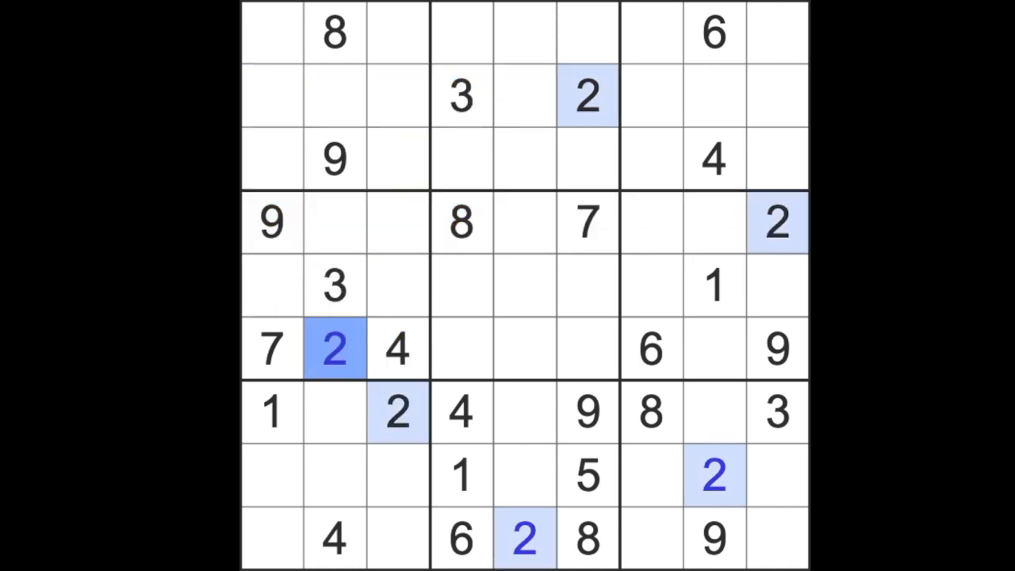
{"action": "left_click_drag", "start_coordinate": [396, 349], "coordinate": [587, 349]}
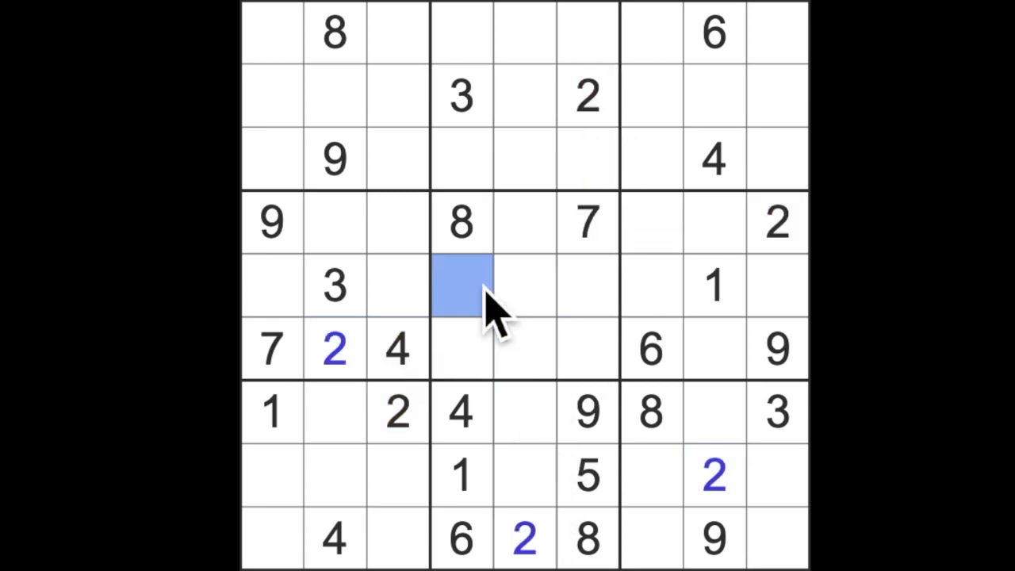
{"action": "type", "text": "2"}
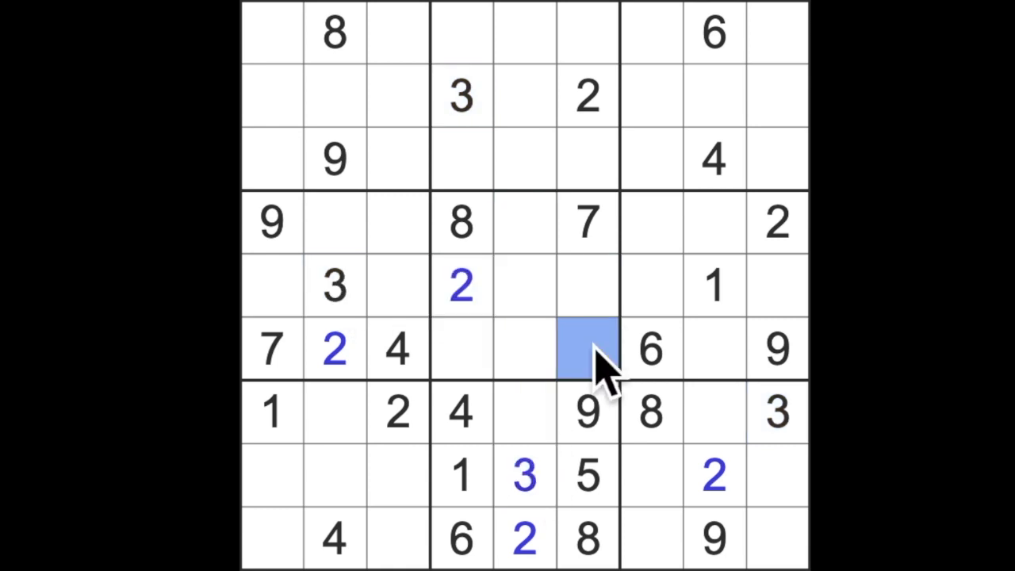
Enter 3 at r8c5, r6c6 and r4c8, and 7 at r7c5
{"action": "type", "text": "3"}
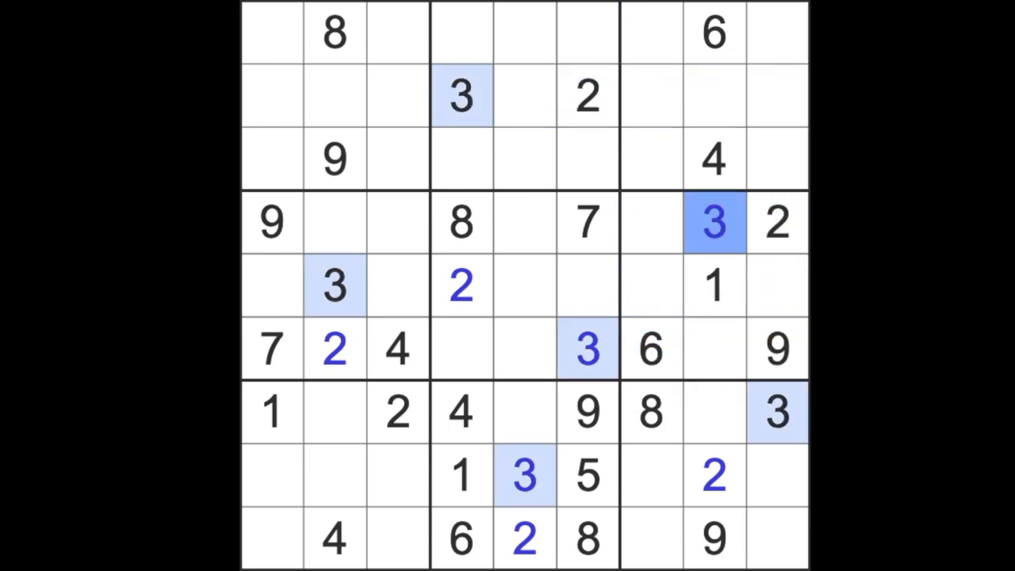
{"action": "mouse_move", "coordinate": [587, 396]}
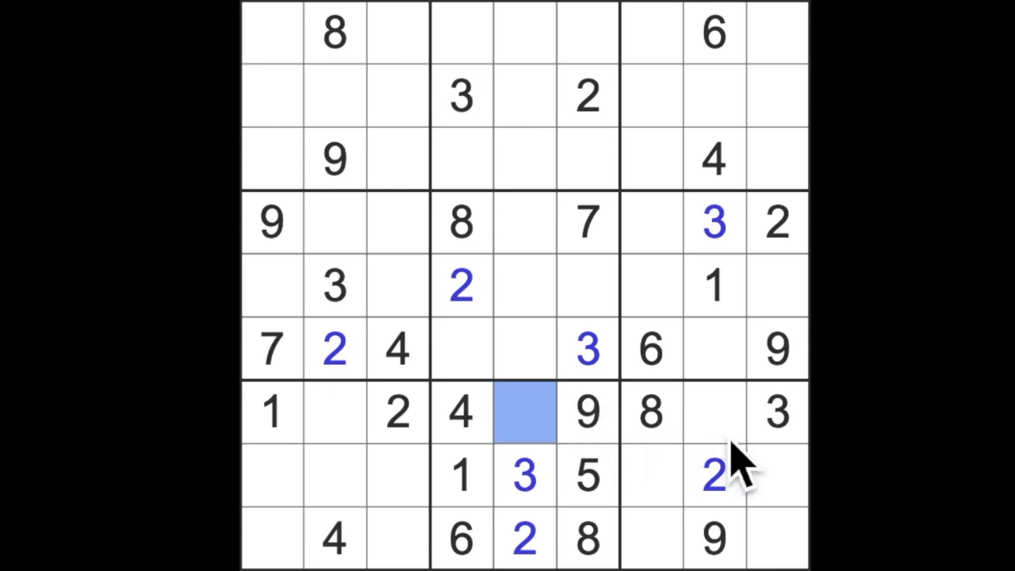
{"action": "type", "text": "7"}
{"action": "left_click", "coordinate": [397, 474]}
{"action": "type", "text": "9"}
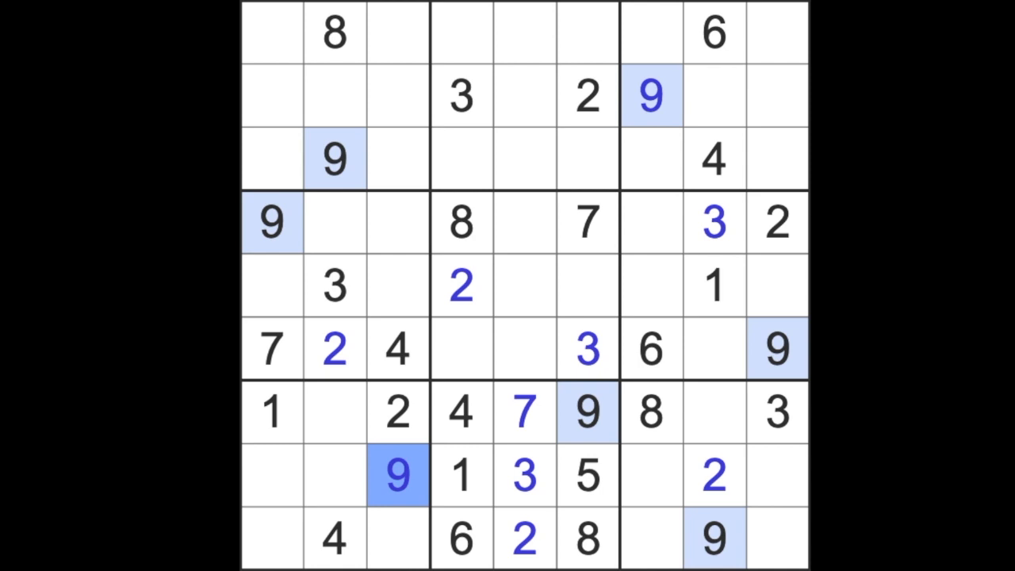
Enter 9 in cells r2c7, r8c3, r5c5 and r1c4
{"action": "left_click", "coordinate": [460, 348]}
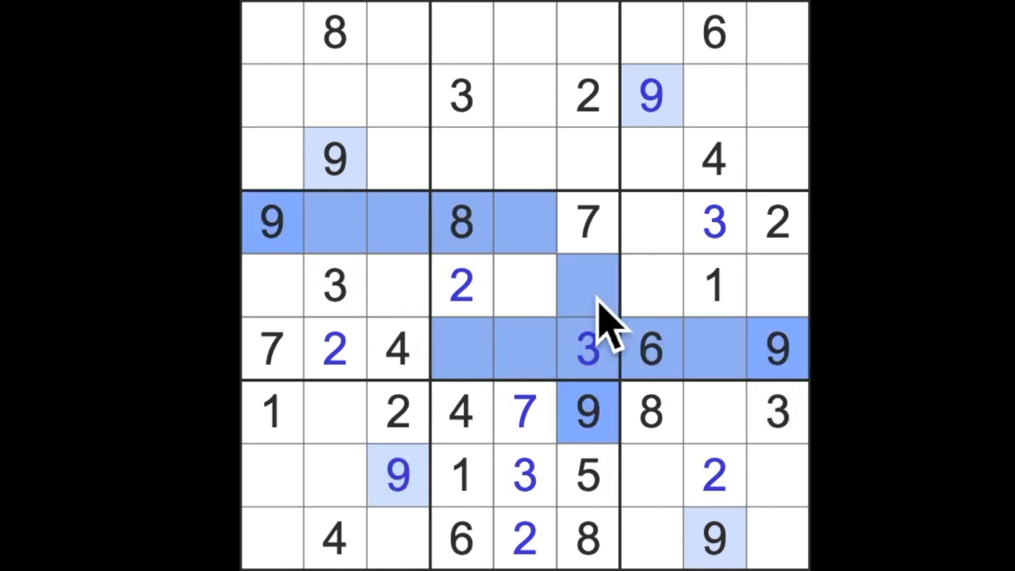
{"action": "left_click", "coordinate": [523, 286]}
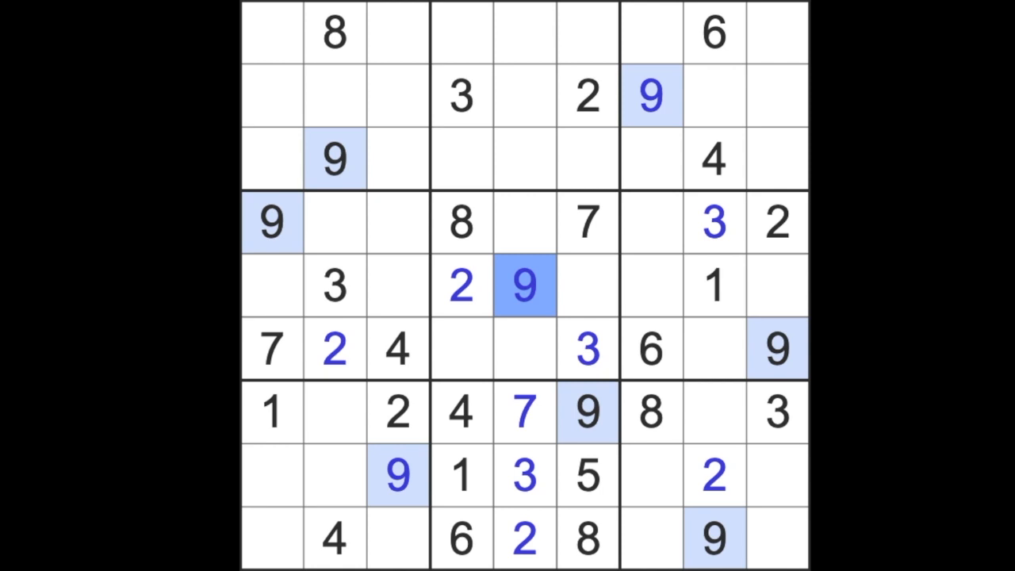
{"action": "left_click", "coordinate": [587, 412]}
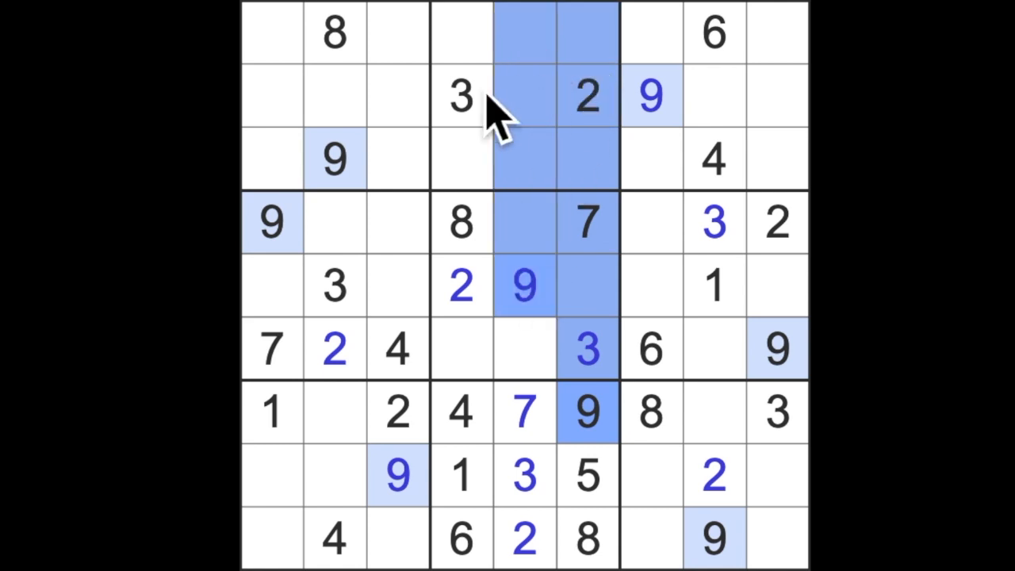
{"action": "left_click", "coordinate": [462, 33]}
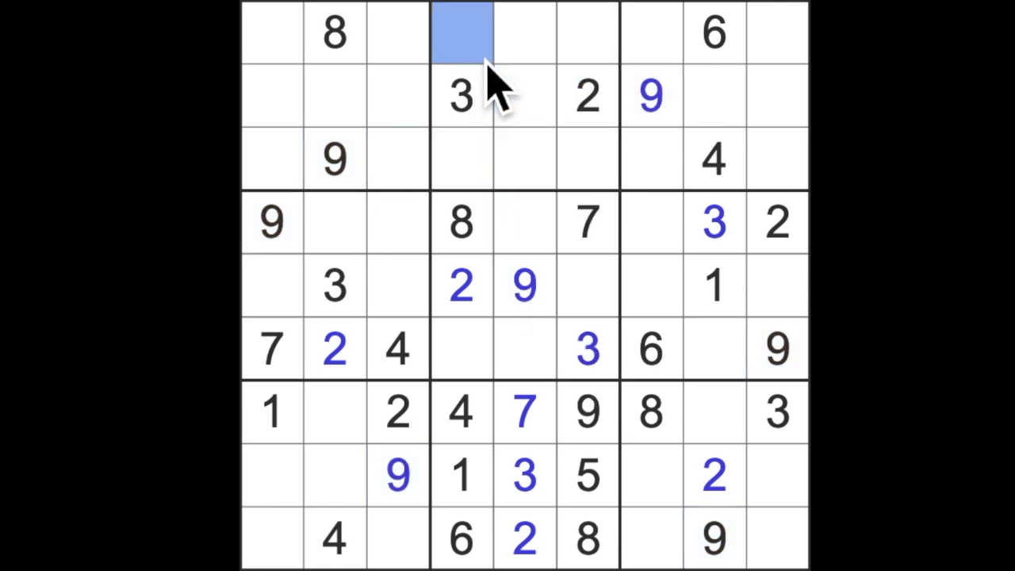
{"action": "type", "text": "9"}
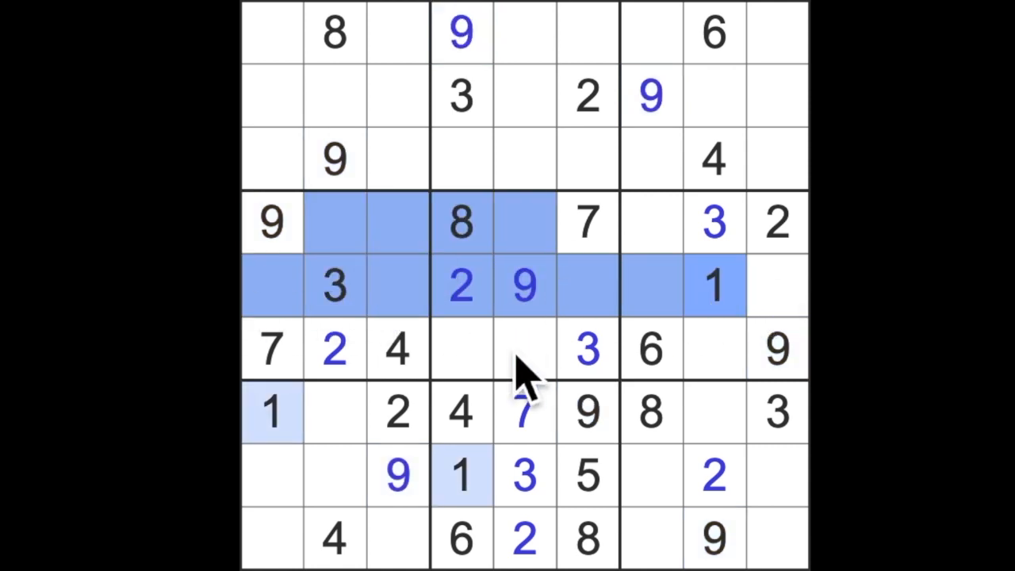
Fill rows 6 and 7 with 1 at r6c5, and add 7 at r3c4 and 6 in row 8
{"action": "left_click", "coordinate": [524, 349]}
{"action": "type", "text": "1"}
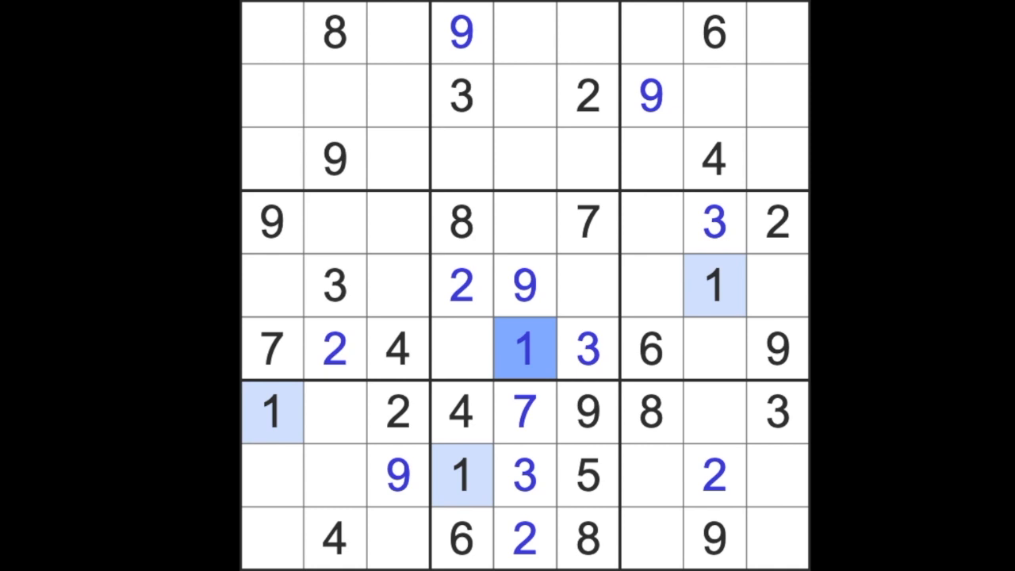
{"action": "left_click", "coordinate": [460, 158]}
{"action": "type", "text": "7"}
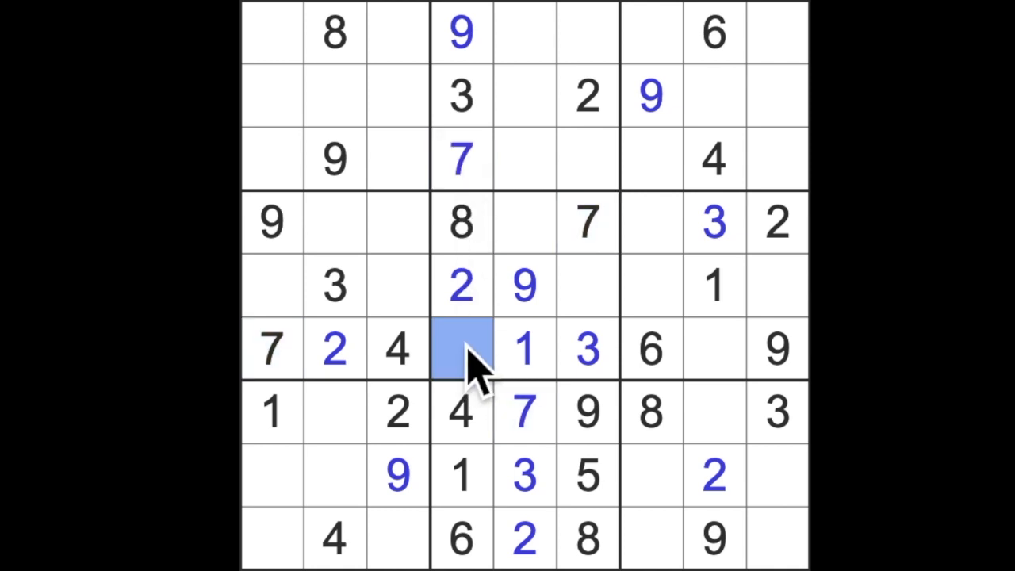
{"action": "type", "text": "5"}
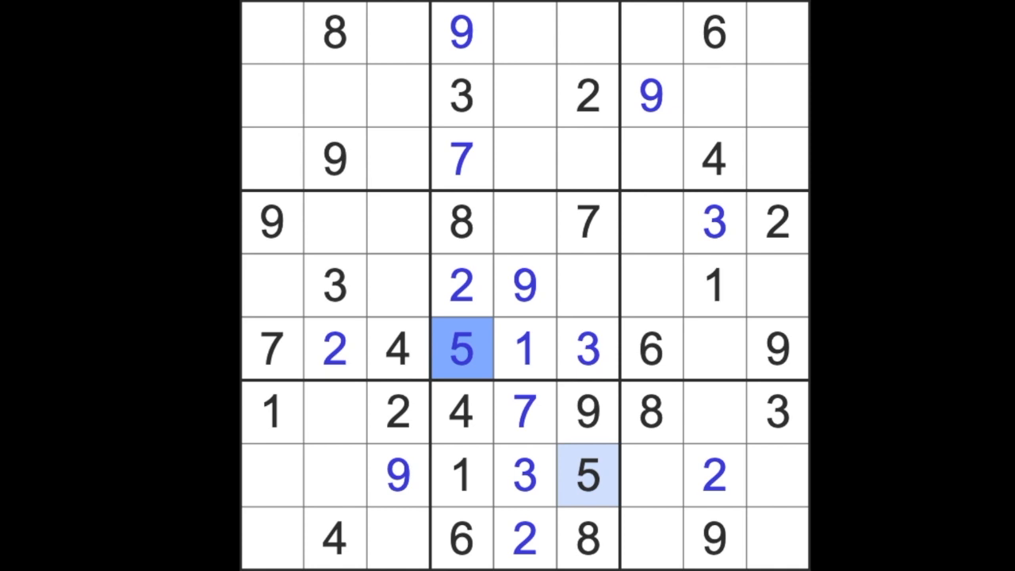
{"action": "mouse_move", "coordinate": [742, 51]}
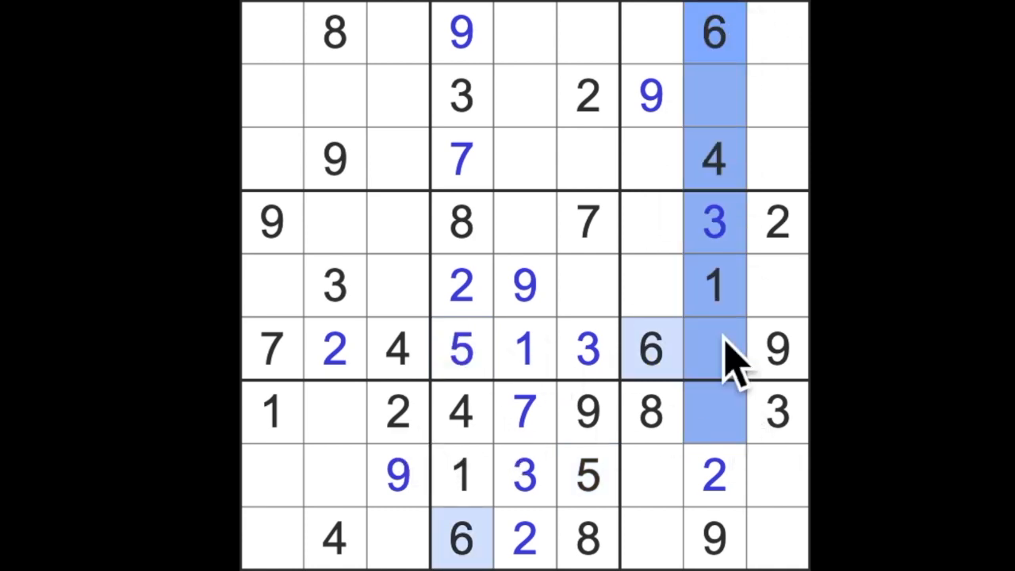
{"action": "mouse_move", "coordinate": [357, 444]}
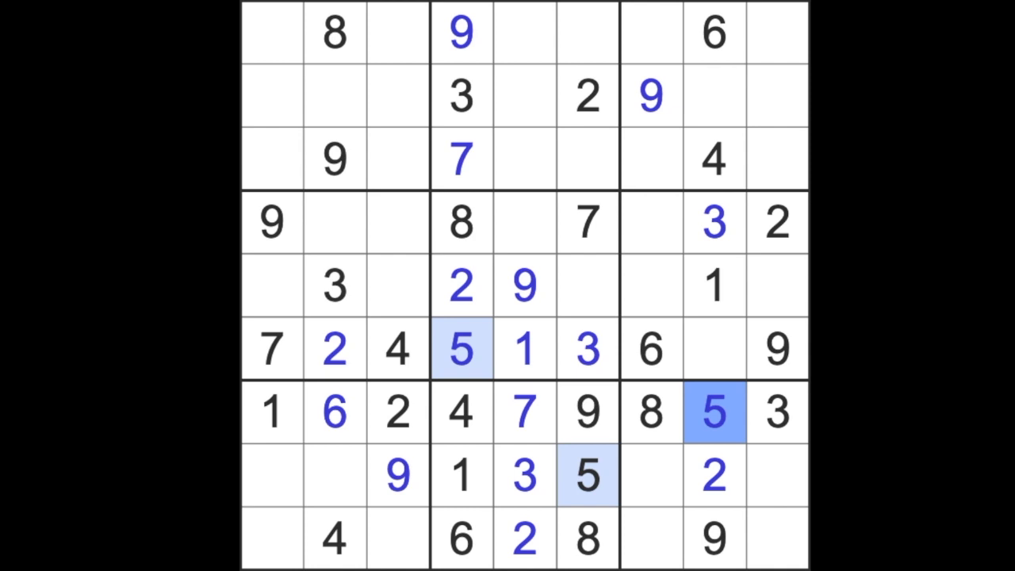
{"action": "mouse_move", "coordinate": [706, 416]}
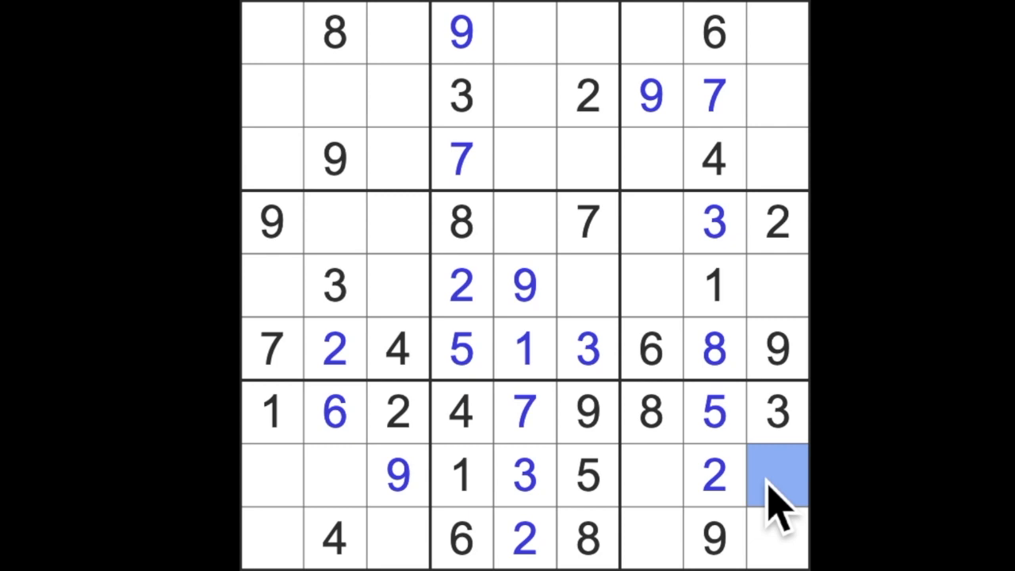
{"action": "type", "text": "6"}
{"action": "left_click", "coordinate": [777, 285]}
{"action": "type", "text": "4"}
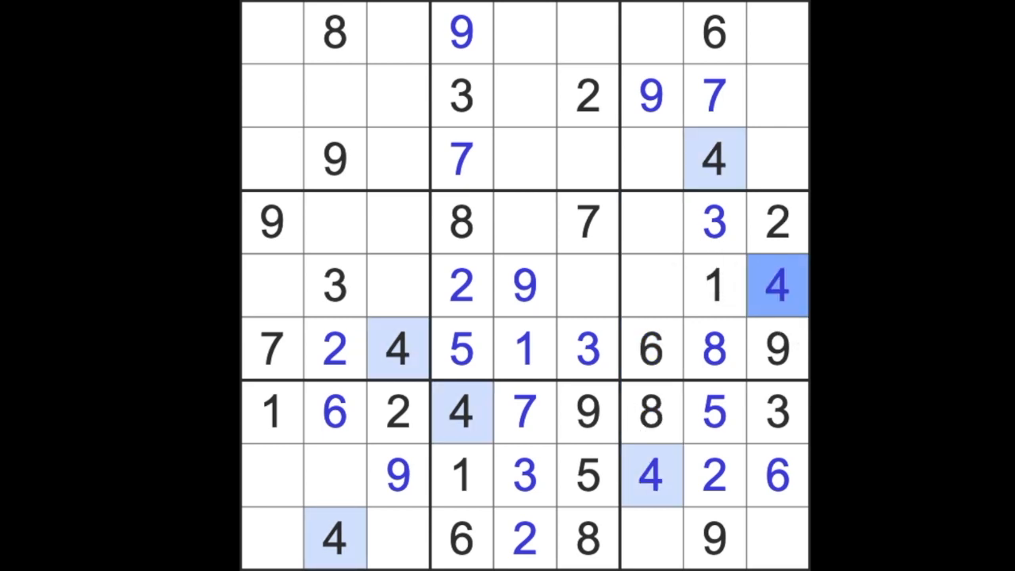
Place 4s from r4c5 and 7s at r5c7, r9c9 and r1c3
{"action": "left_click", "coordinate": [523, 222]}
{"action": "type", "text": "4"}
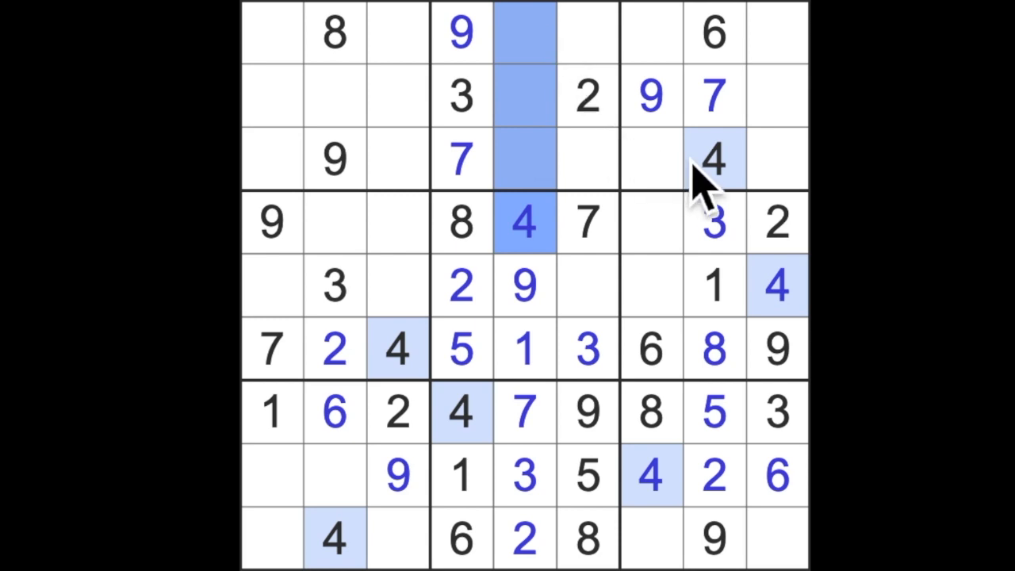
{"action": "left_click", "coordinate": [586, 31]}
{"action": "type", "text": "4"}
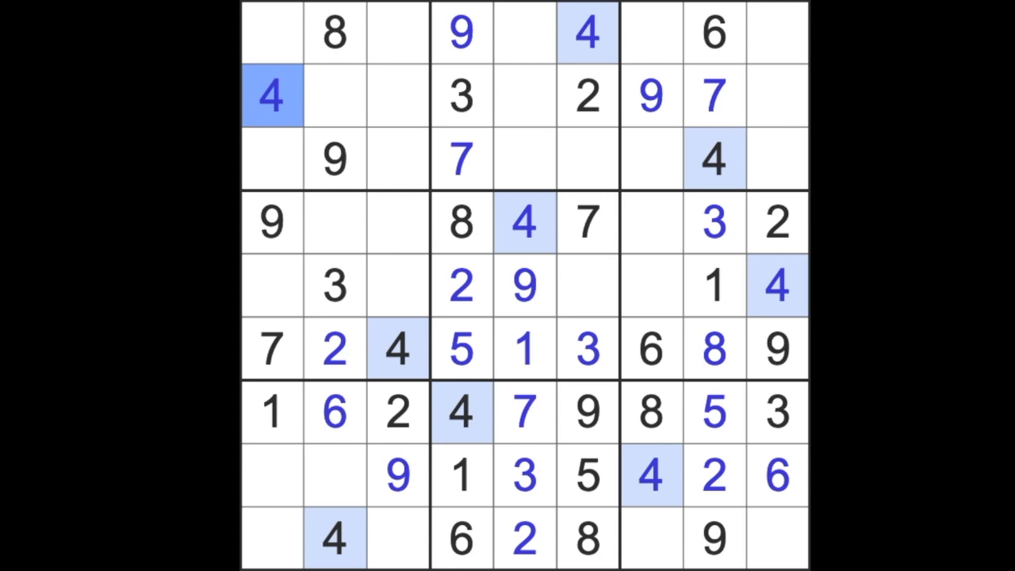
{"action": "left_click", "coordinate": [586, 222]}
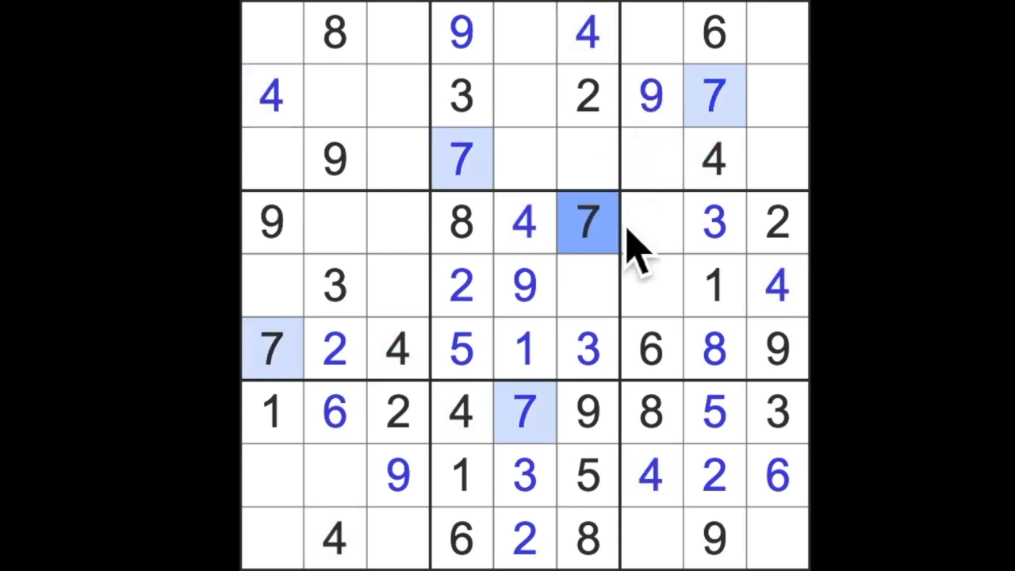
{"action": "left_click", "coordinate": [650, 286]}
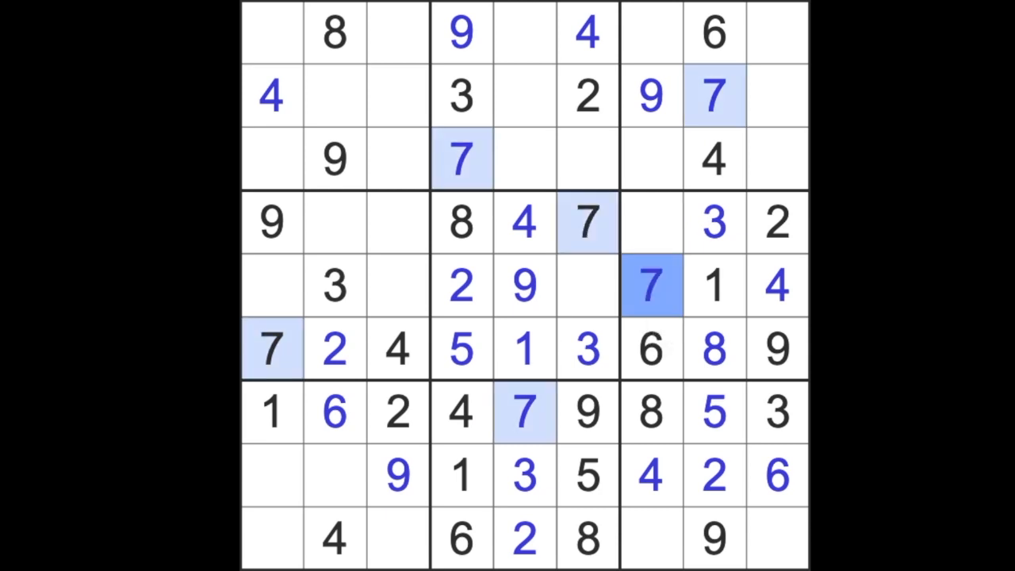
{"action": "left_click", "coordinate": [777, 539]}
{"action": "type", "text": "7"}
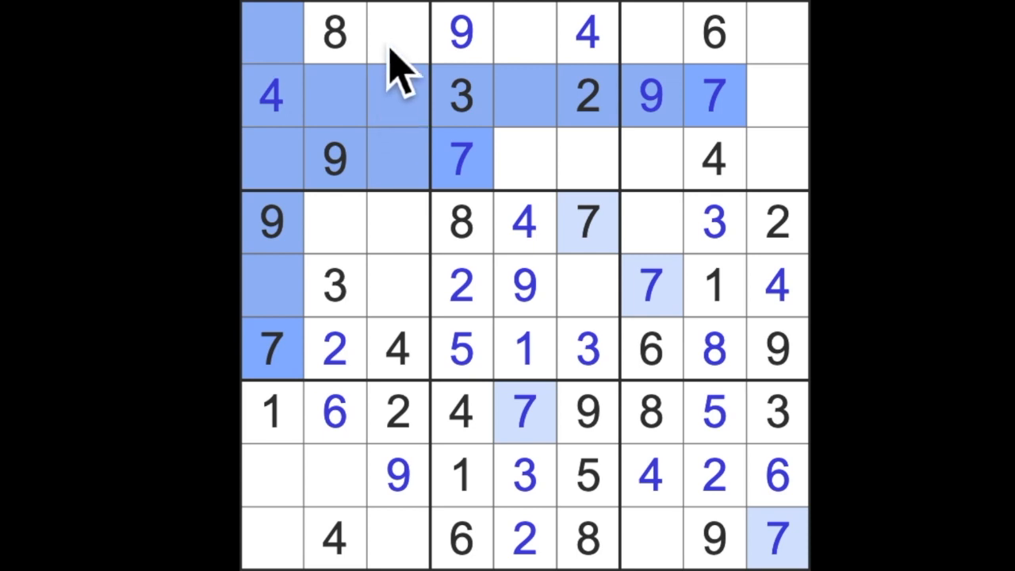
{"action": "left_click", "coordinate": [397, 31]}
{"action": "type", "text": "7"}
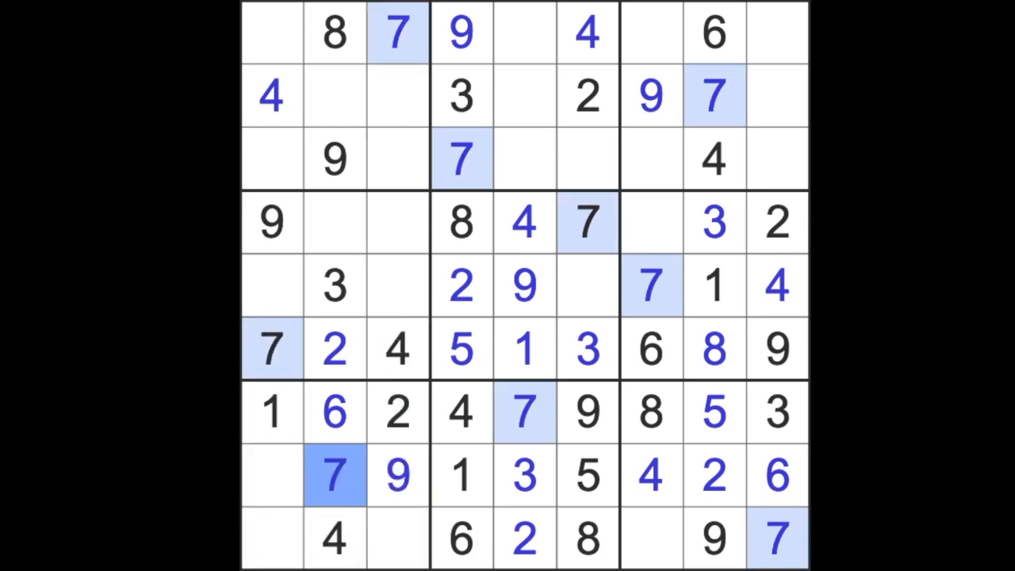
{"action": "left_click", "coordinate": [650, 537]}
{"action": "type", "text": "1"}
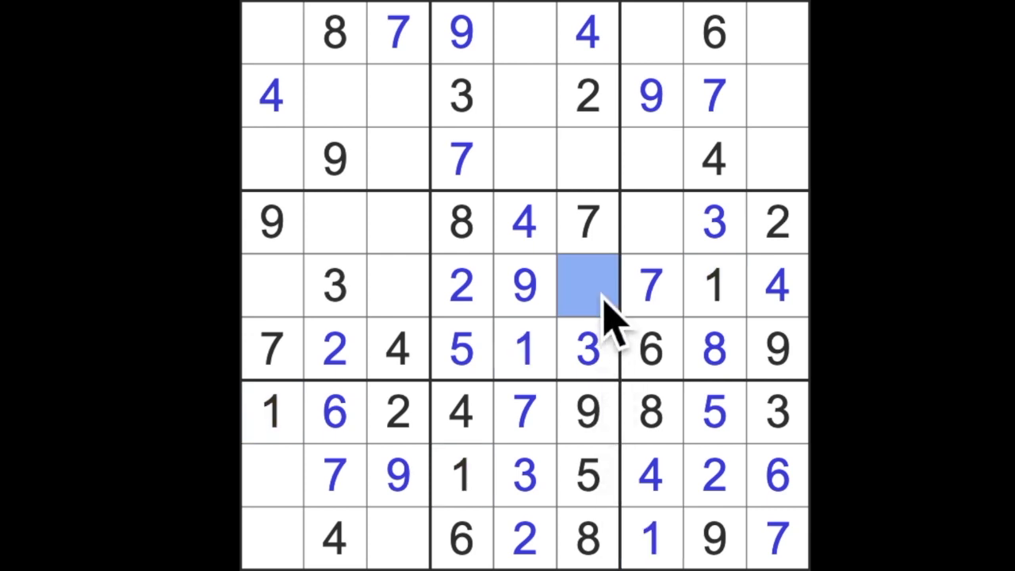
{"action": "mouse_move", "coordinate": [634, 483]}
{"action": "type", "text": "6"}
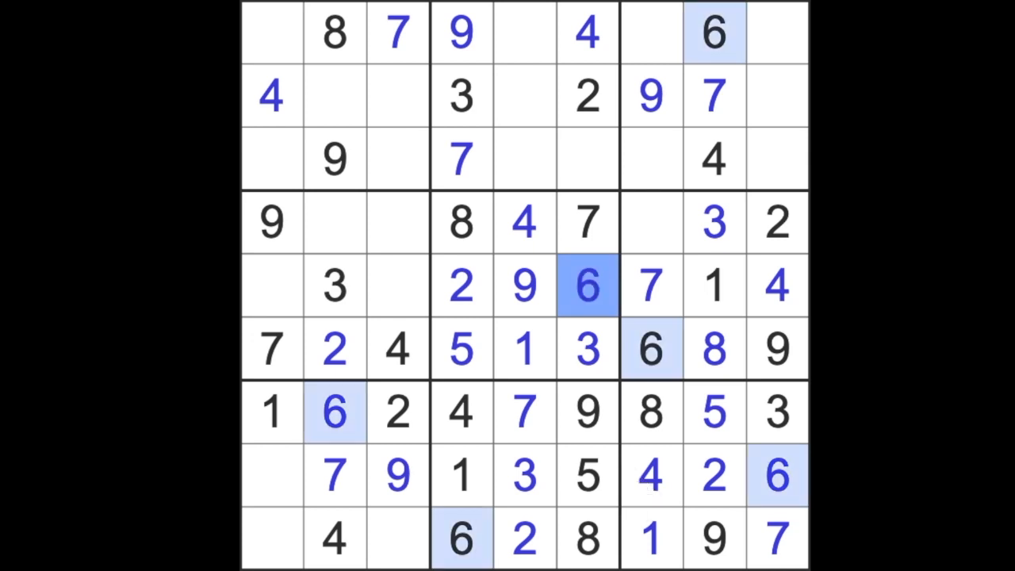
Enter 1 at r9c7, 6 at r5c6, and 8 at r8c1 and r5c3
{"action": "left_click", "coordinate": [271, 475]}
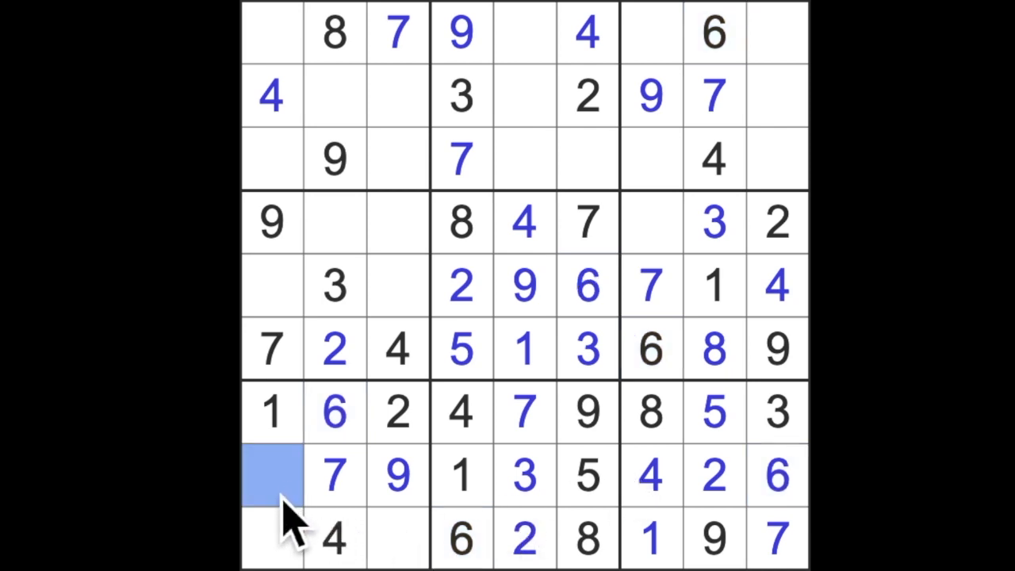
{"action": "mouse_move", "coordinate": [250, 547]}
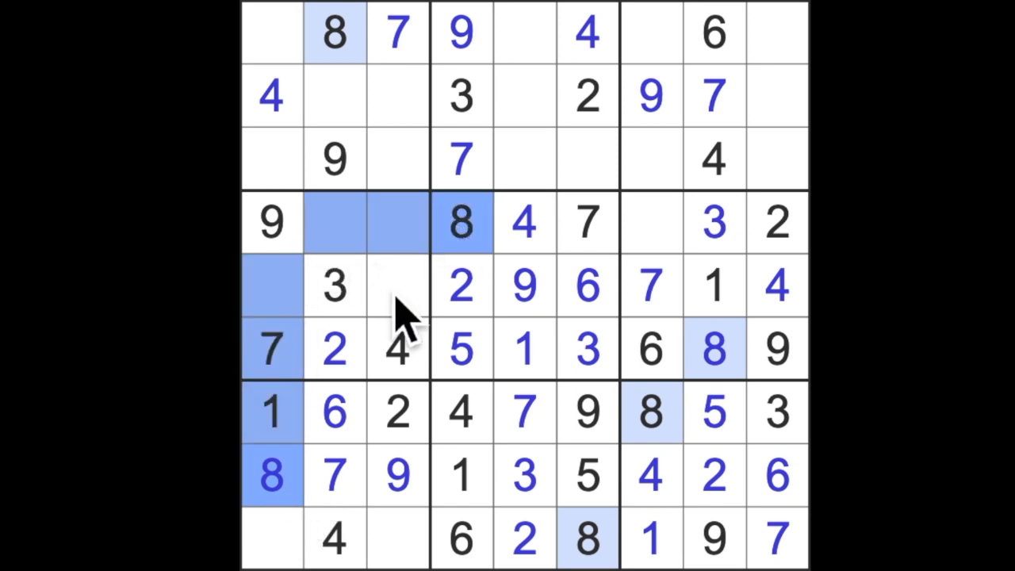
{"action": "type", "text": "8"}
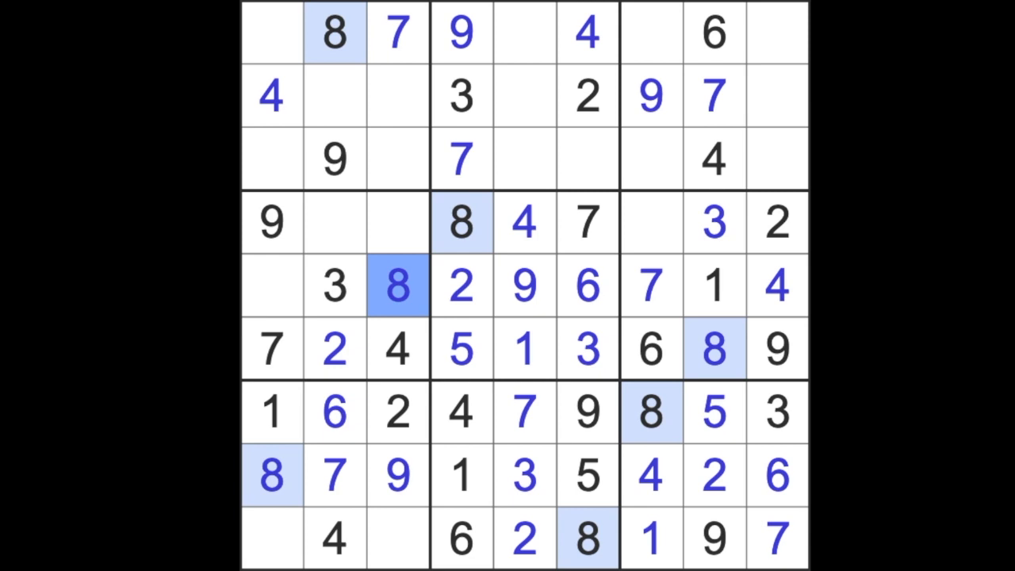
{"action": "mouse_move", "coordinate": [356, 523]}
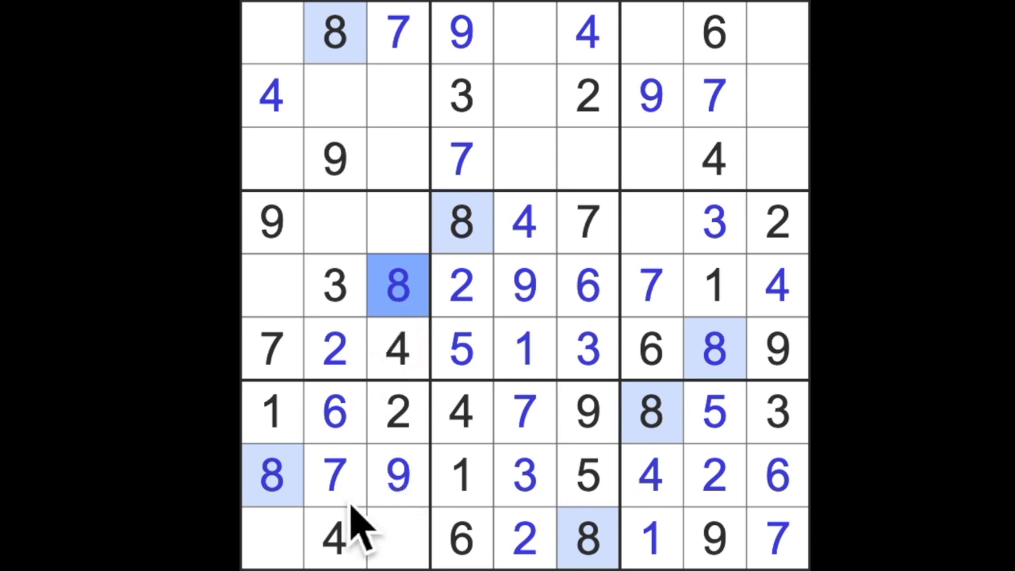
{"action": "mouse_move", "coordinate": [293, 555]}
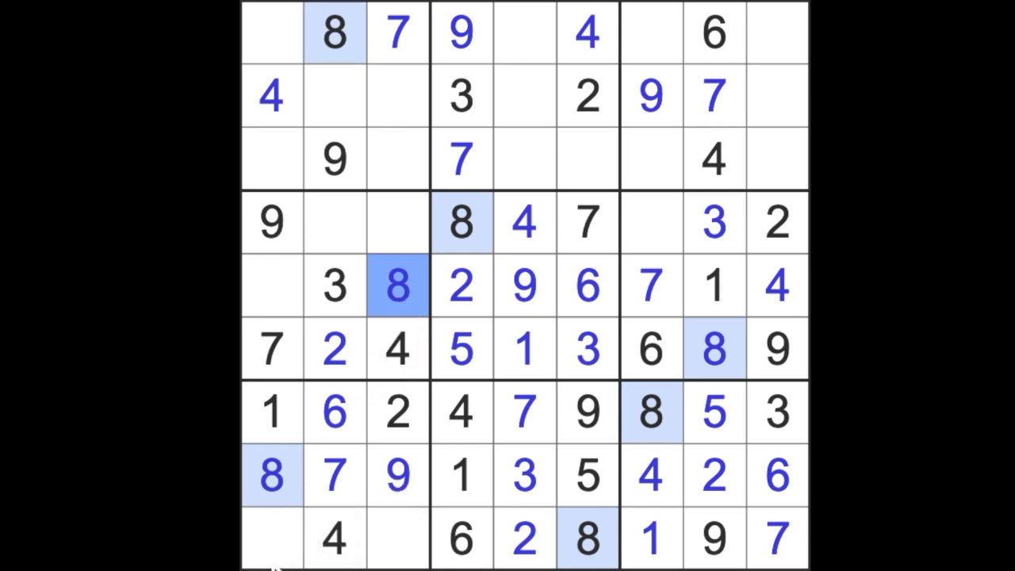
{"action": "mouse_move", "coordinate": [317, 340]}
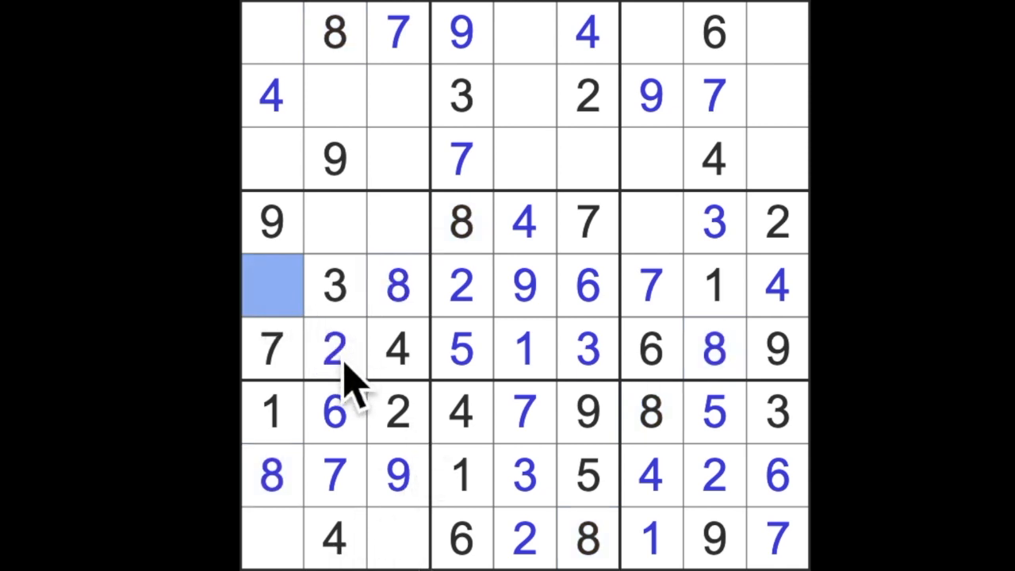
Enter 5 at r5c1, r4c7, r9c3 and r2c2, and 3 starting at r9c1
{"action": "type", "text": "5"}
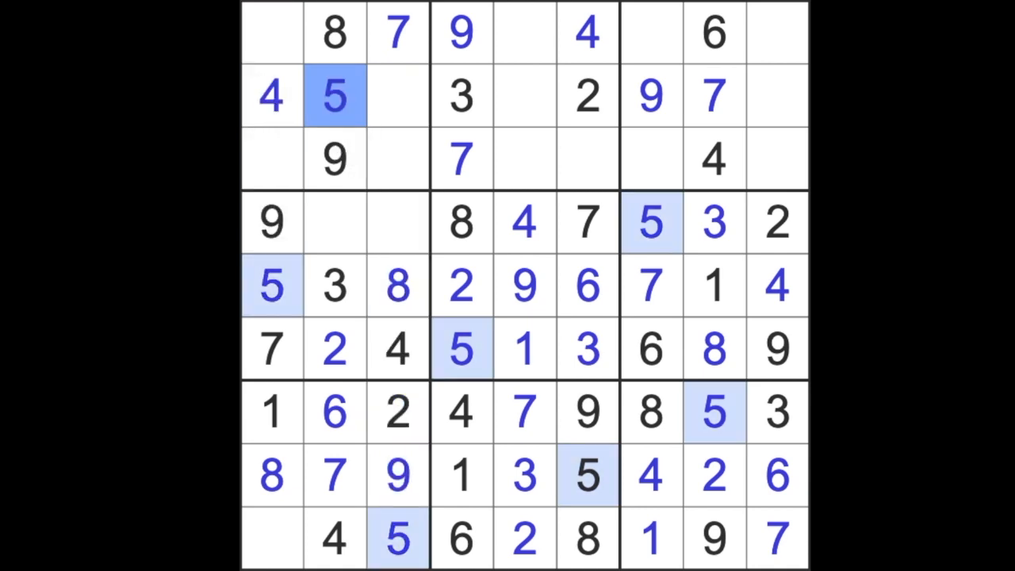
{"action": "left_click", "coordinate": [271, 537]}
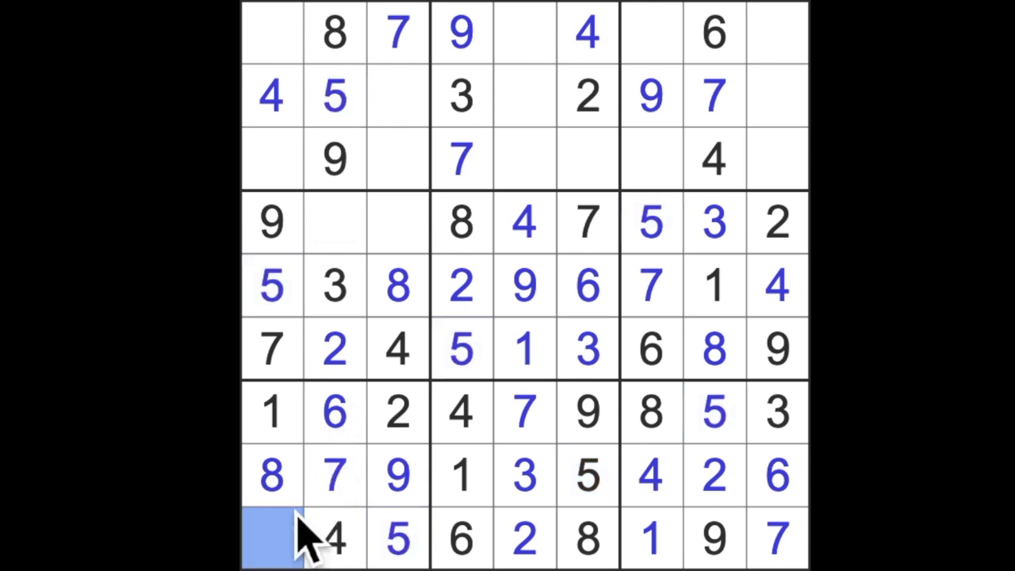
{"action": "mouse_move", "coordinate": [372, 515]}
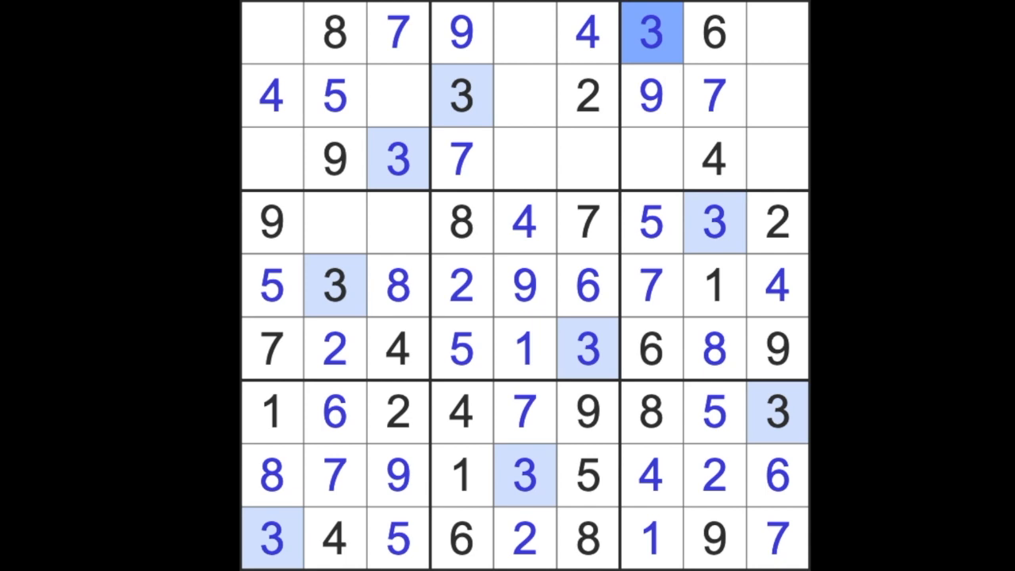
{"action": "mouse_move", "coordinate": [652, 79]}
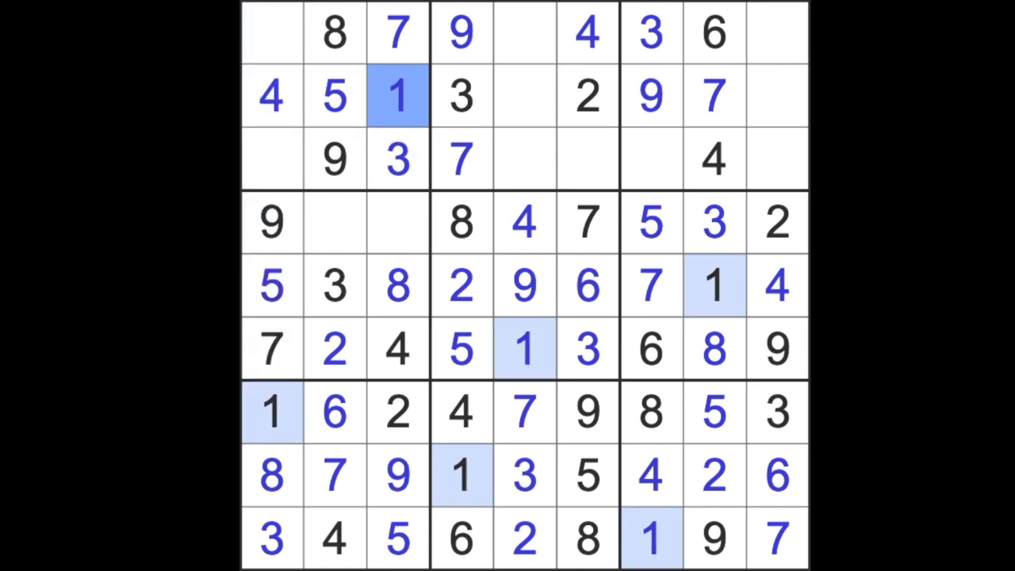
Enter 1 at r2c3, r4c2, r3c6 and r1c9, plus 2s at r3c7 and r1c1
{"action": "left_click", "coordinate": [334, 223]}
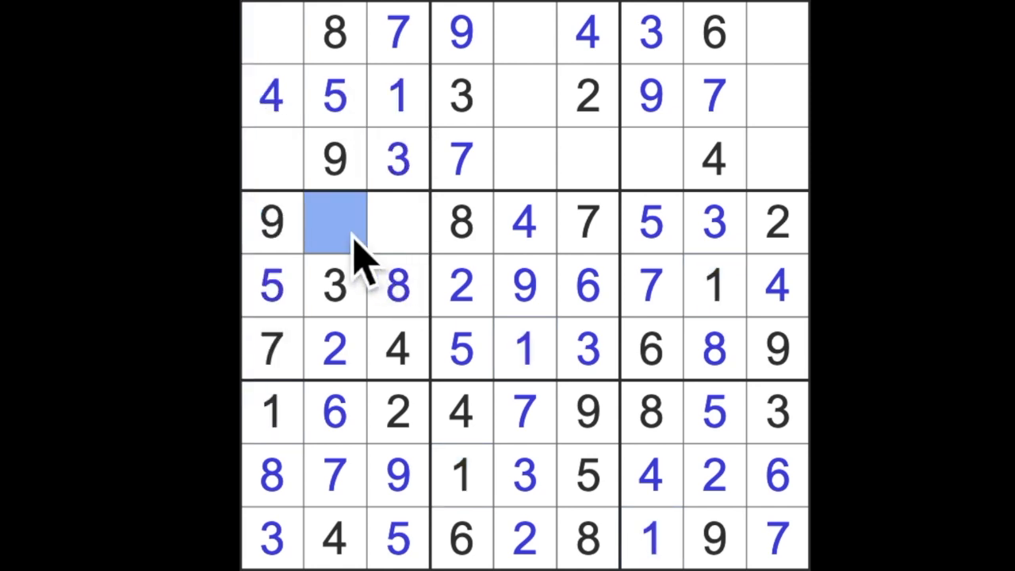
{"action": "type", "text": "1"}
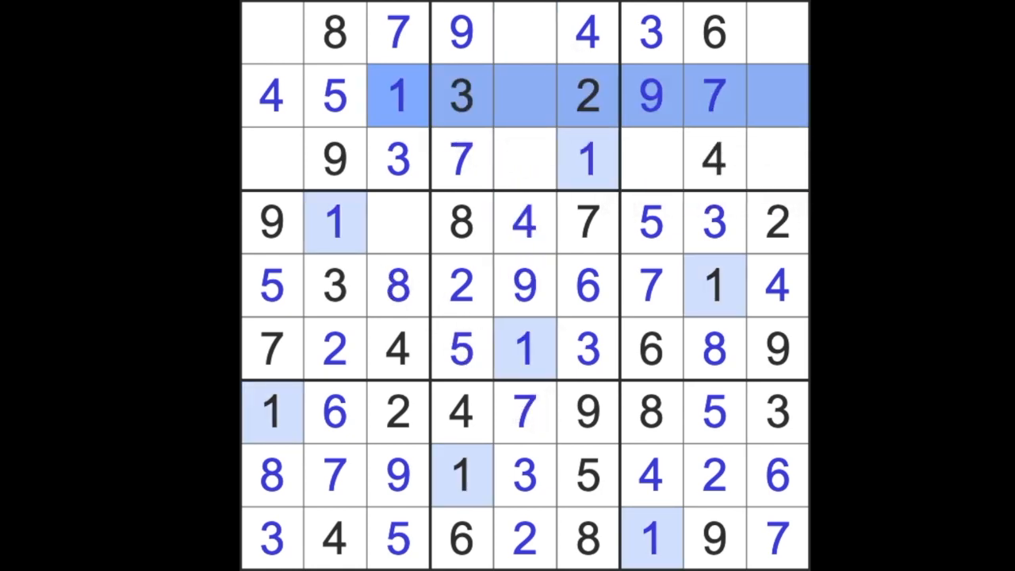
{"action": "left_click", "coordinate": [775, 32]}
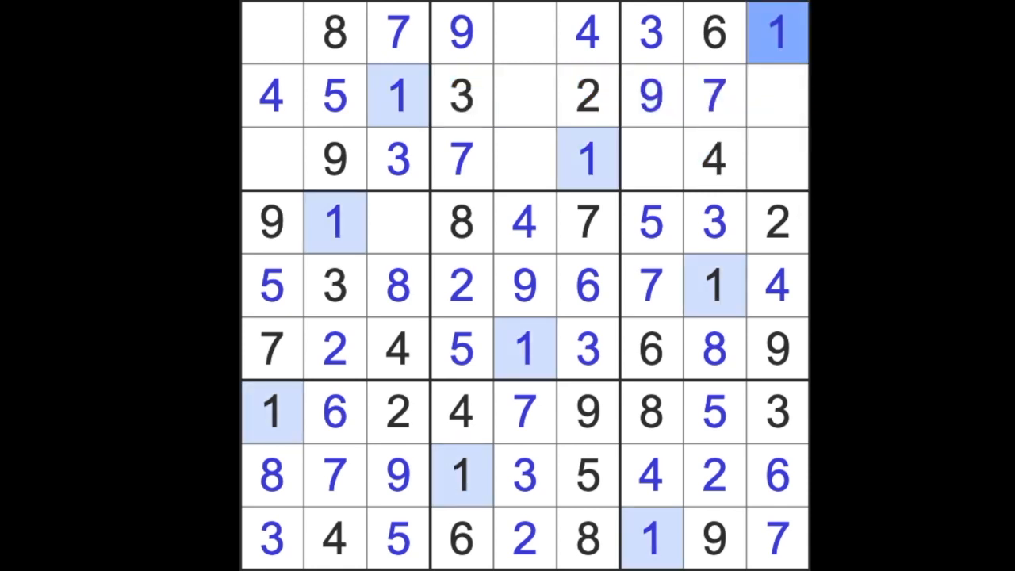
{"action": "left_click", "coordinate": [650, 157]}
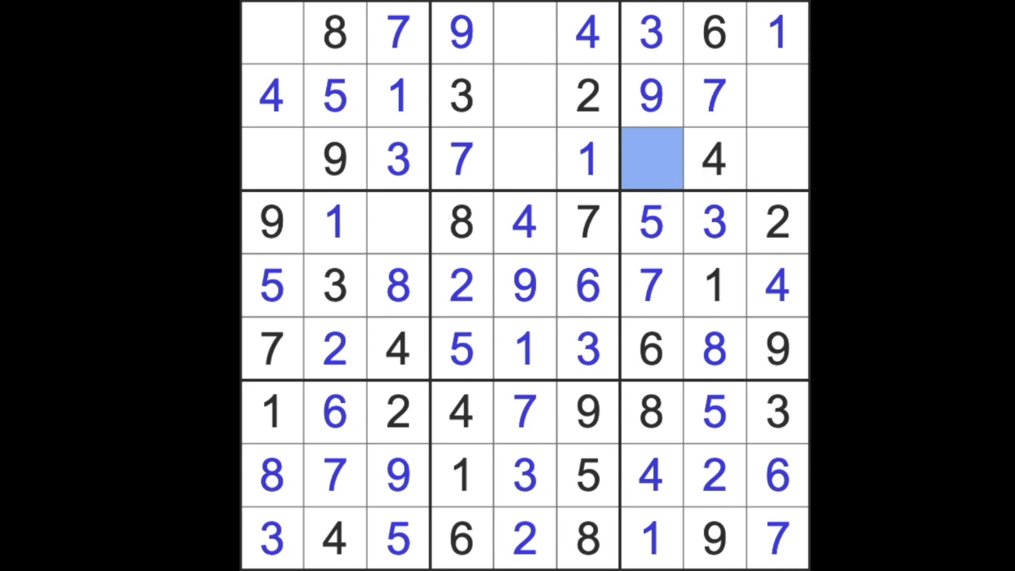
{"action": "left_click", "coordinate": [650, 159]}
{"action": "type", "text": "2"}
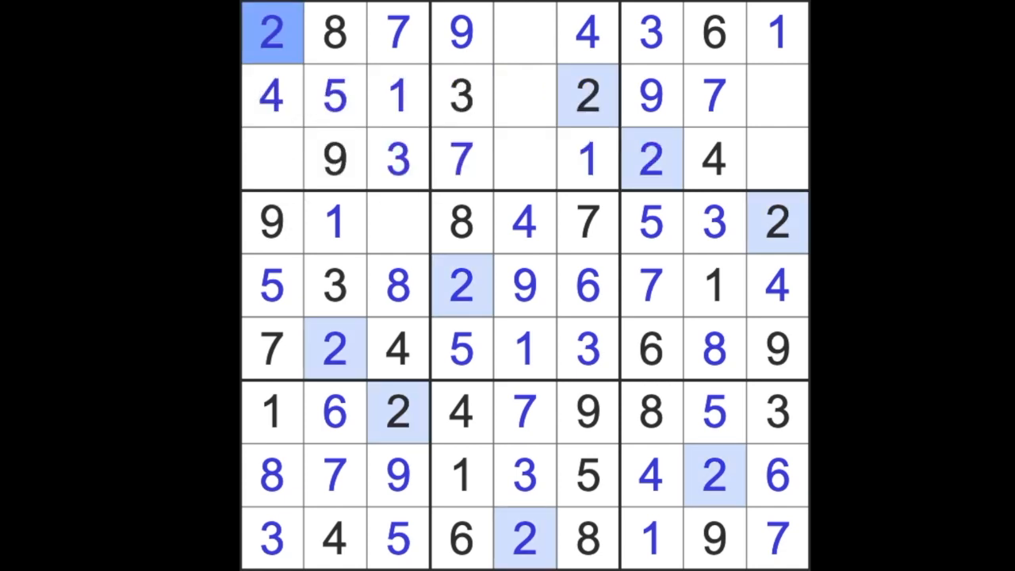
Enter 6 at r3c1, r2c5 and r4c3, and 5 at r1c5
{"action": "left_click", "coordinate": [272, 158]}
{"action": "type", "text": "6"}
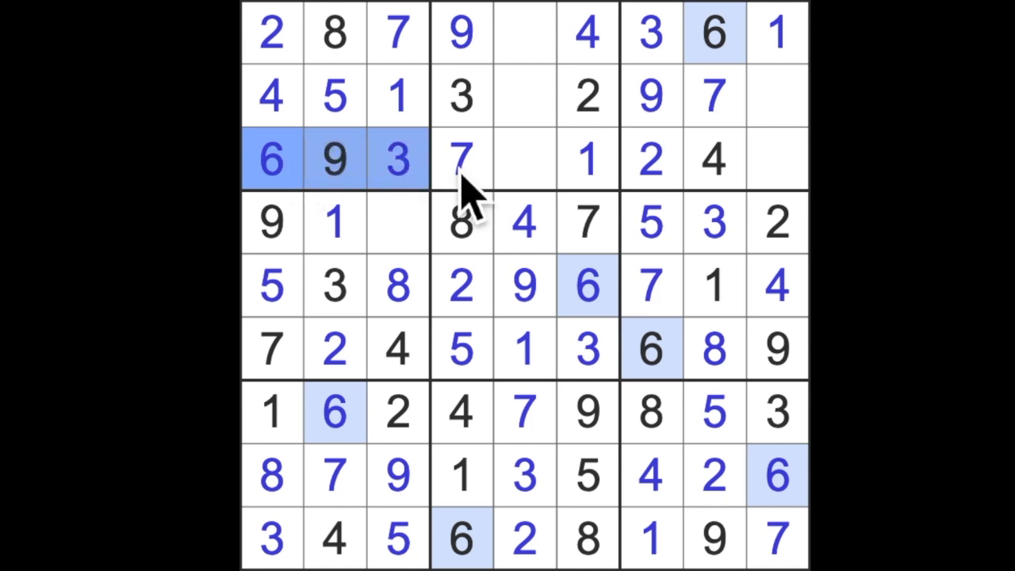
{"action": "left_click", "coordinate": [523, 159]}
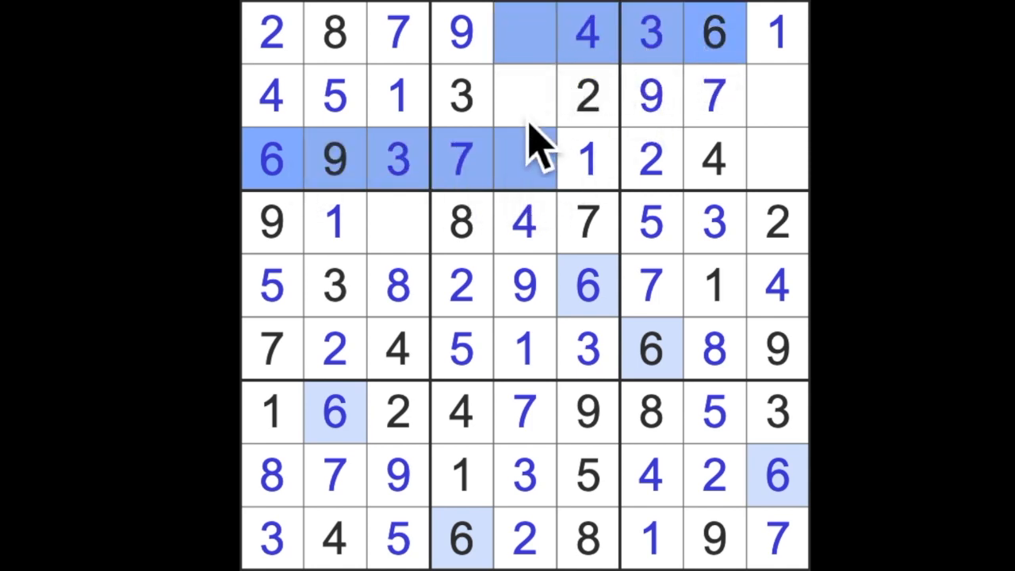
{"action": "type", "text": "6"}
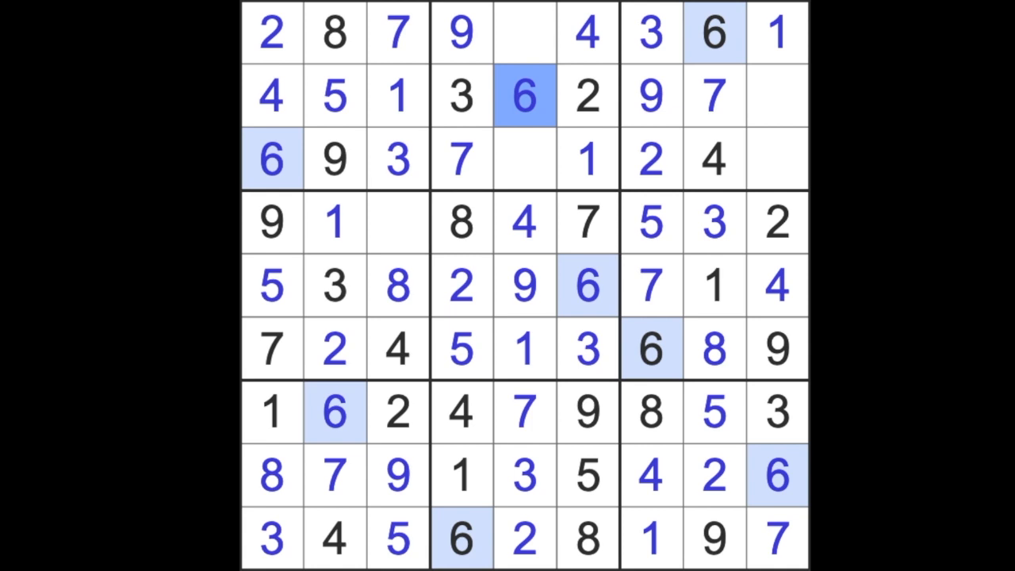
{"action": "mouse_move", "coordinate": [444, 234]}
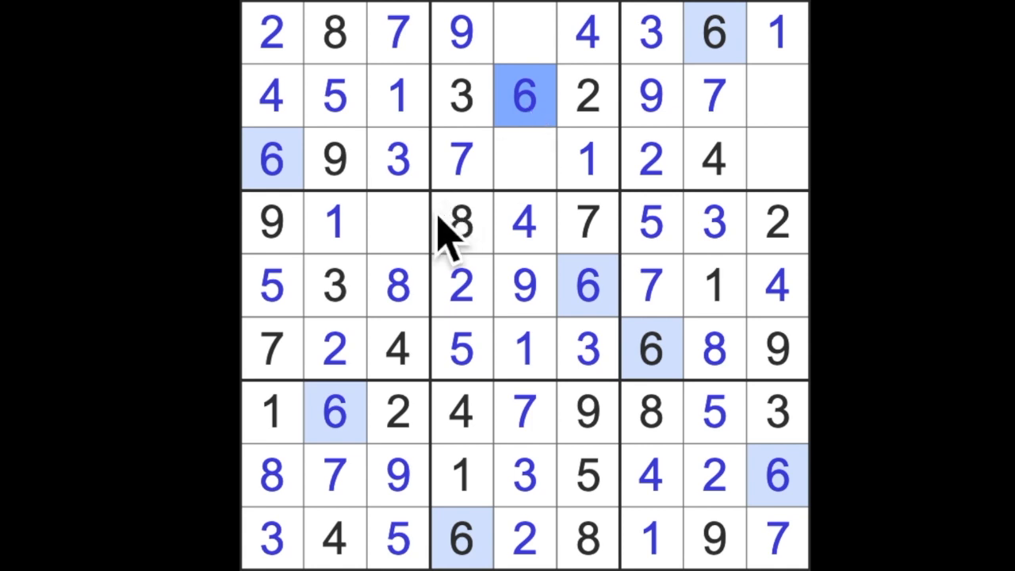
{"action": "left_click", "coordinate": [396, 222]}
{"action": "type", "text": "6"}
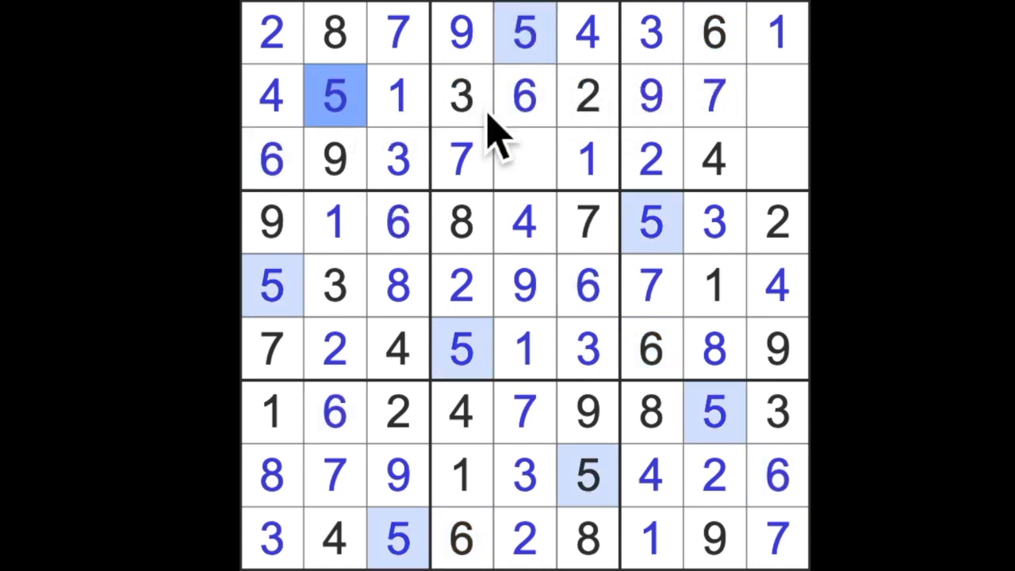
Enter 5 at r3c9 and 8 at r2c9 and r3c5
{"action": "left_click", "coordinate": [777, 159]}
{"action": "type", "text": "5"}
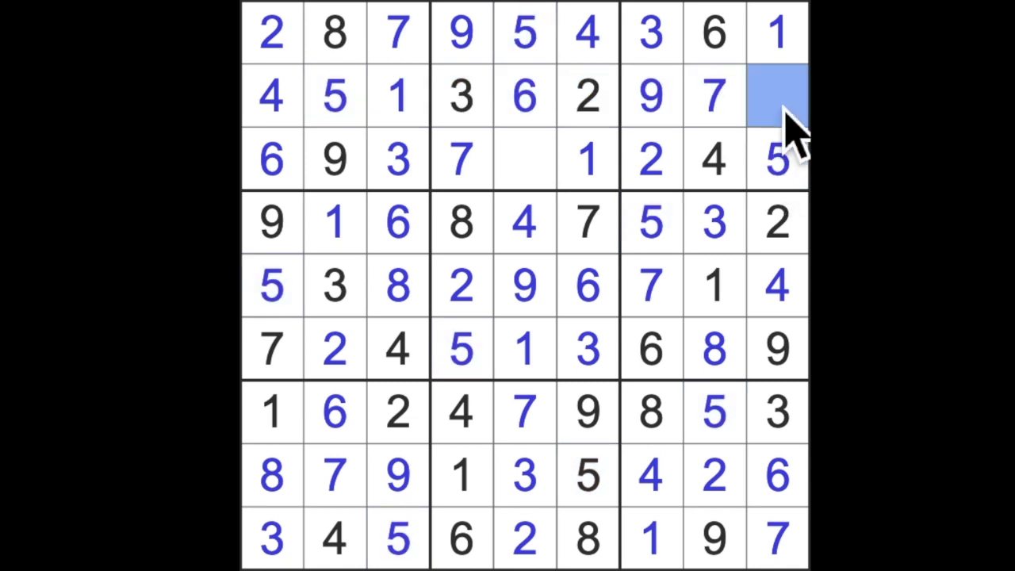
{"action": "left_click", "coordinate": [775, 95]}
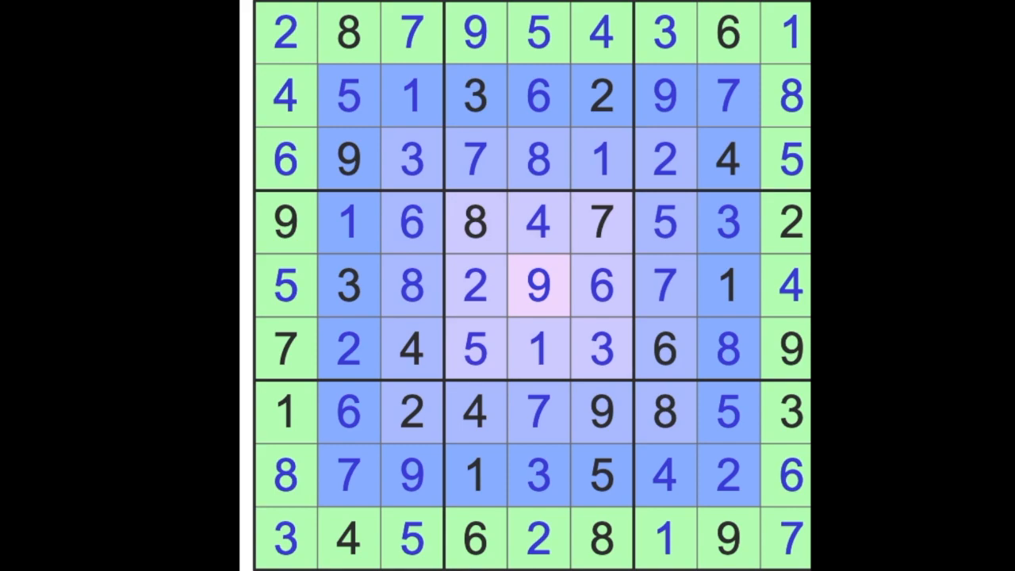